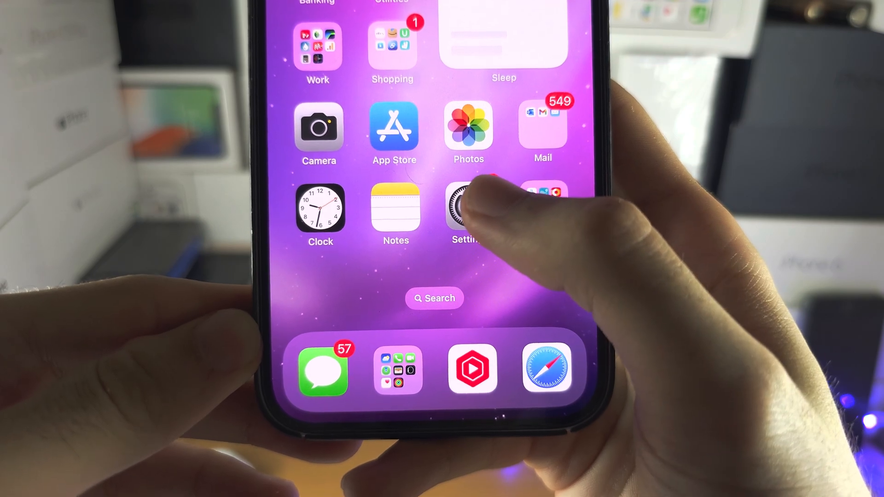
Launch the Settings app and scroll down toward the Mobile Service entry.
{"action": "left_click", "coordinate": [463, 211]}
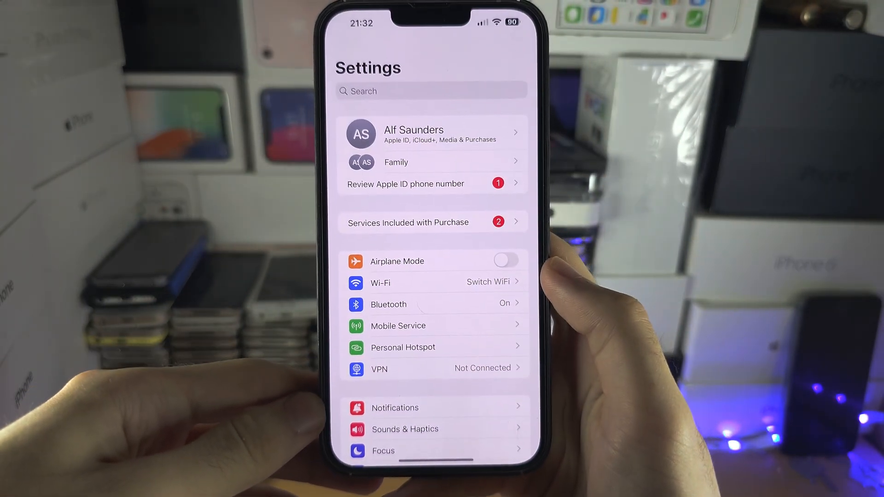
{"action": "scroll", "scroll_direction": "down", "scroll_amount": 3}
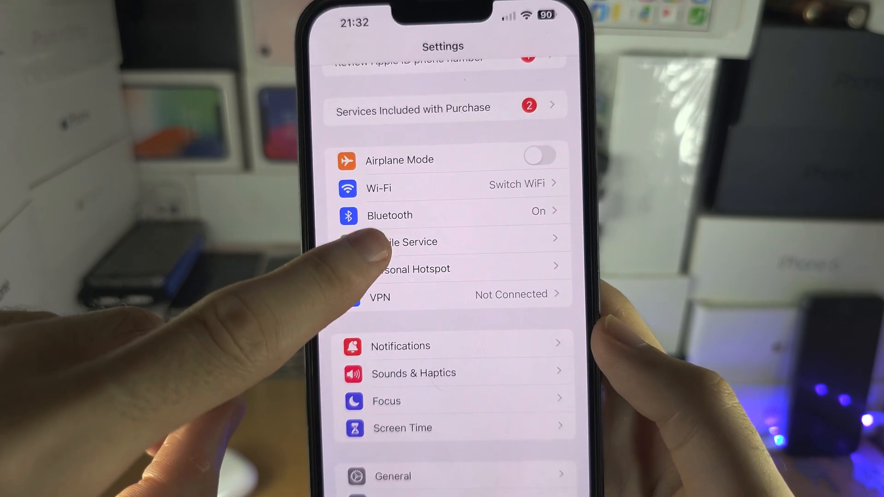
Open Mobile Service and check the Wi-Fi Calling row under the carrier section.
{"action": "left_click", "coordinate": [405, 241]}
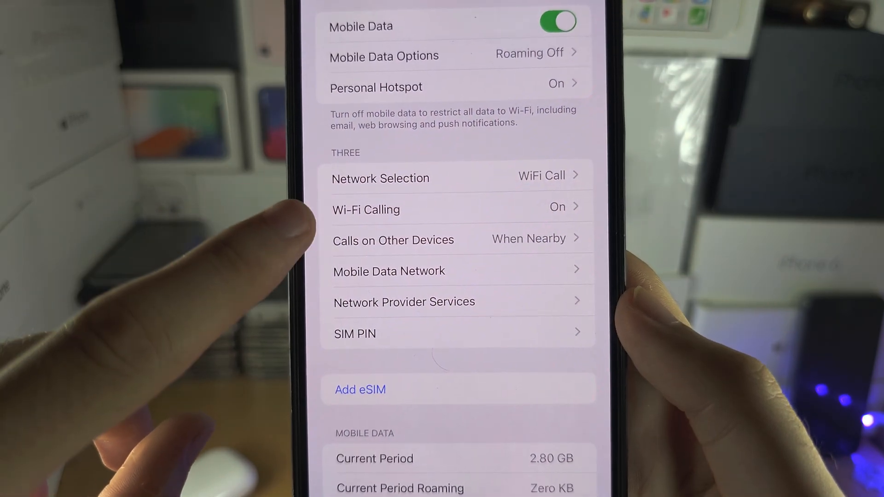
{"action": "left_click", "coordinate": [366, 209]}
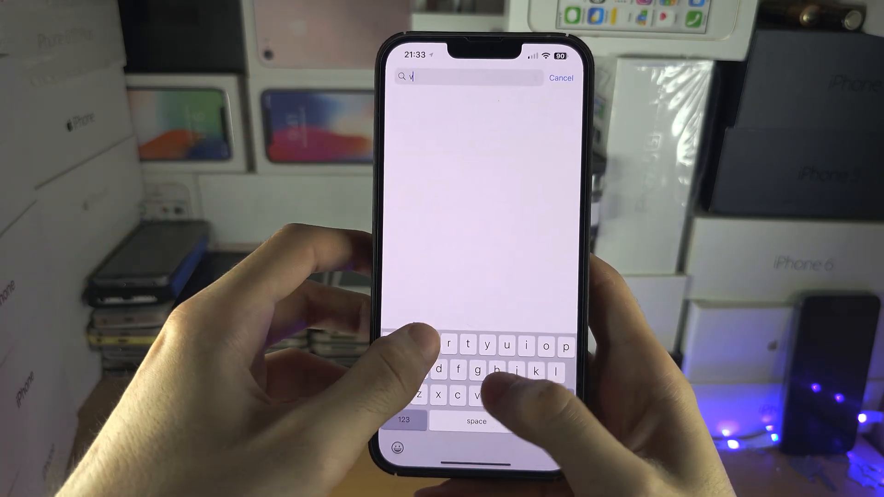
Search the App Store for 'verizon' and open the My Verizon result.
{"action": "type", "text": "verizon"}
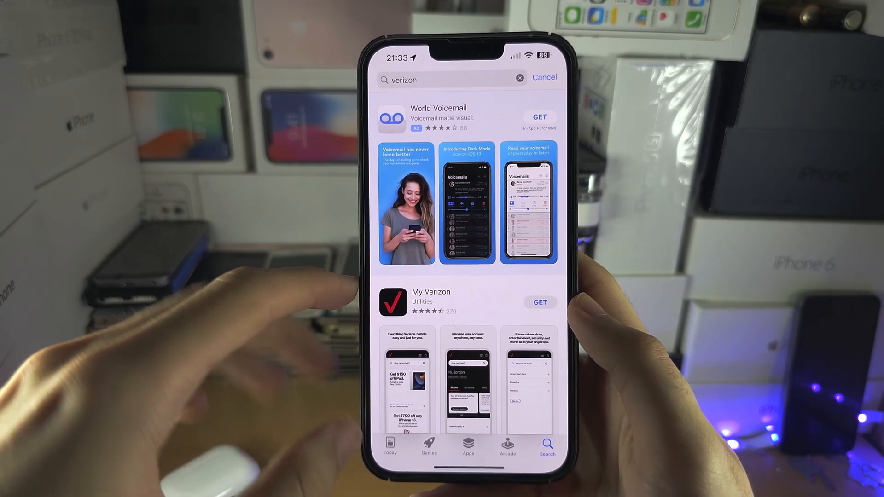
{"action": "left_click", "coordinate": [431, 301]}
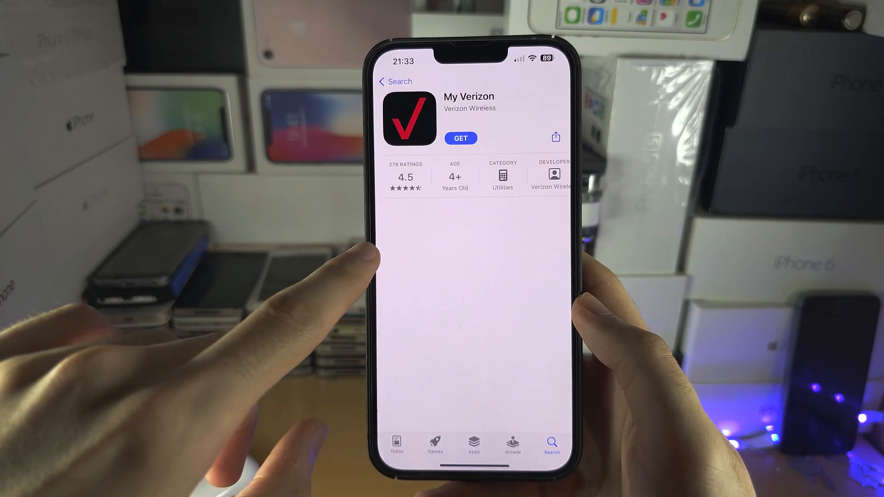